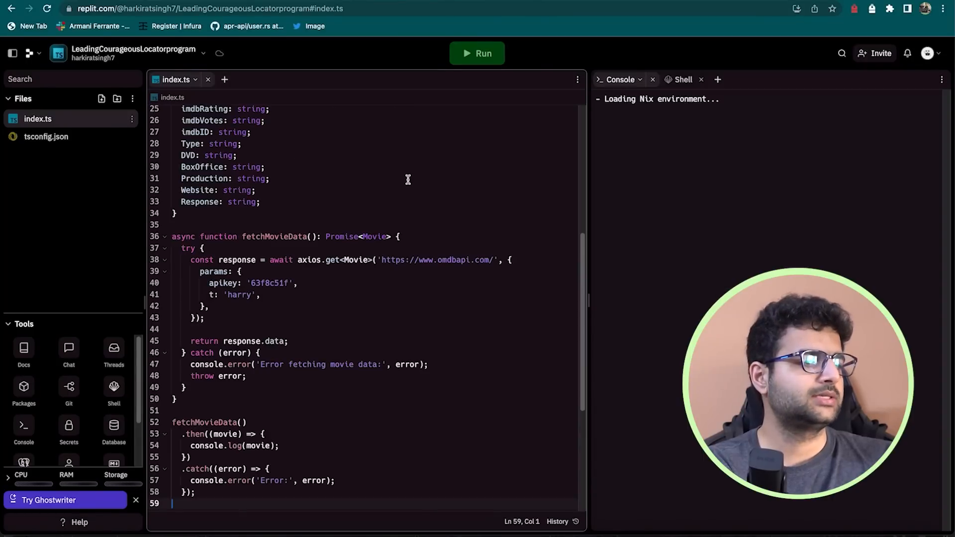
# Run the TypeScript OMDb-fetching script; the console reports Error: Cannot find module 'axios'.
pyautogui.click(476, 53)
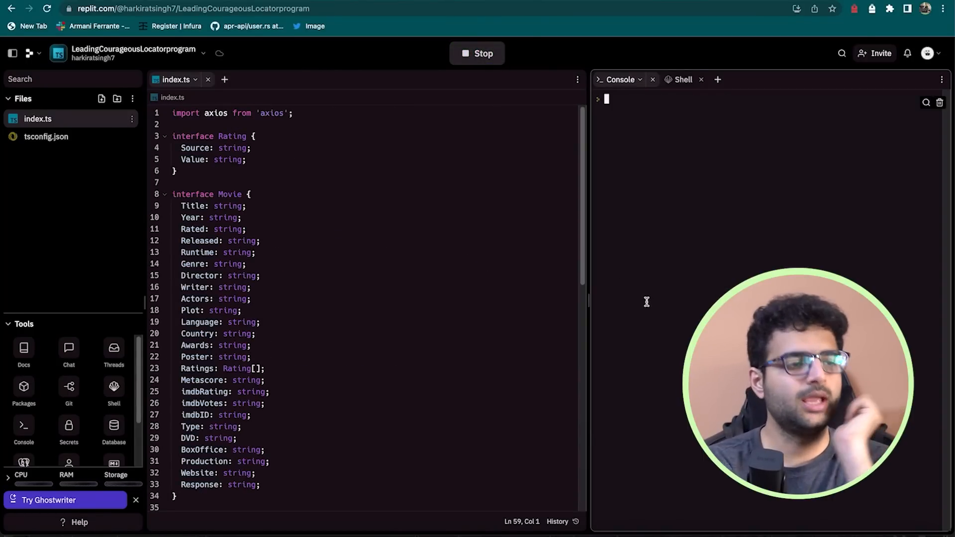
pyautogui.click(477, 53)
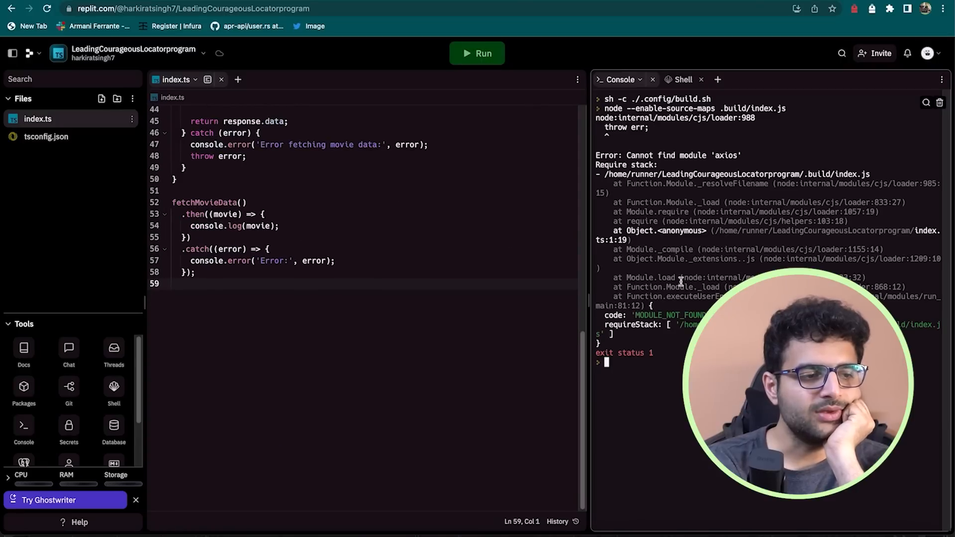